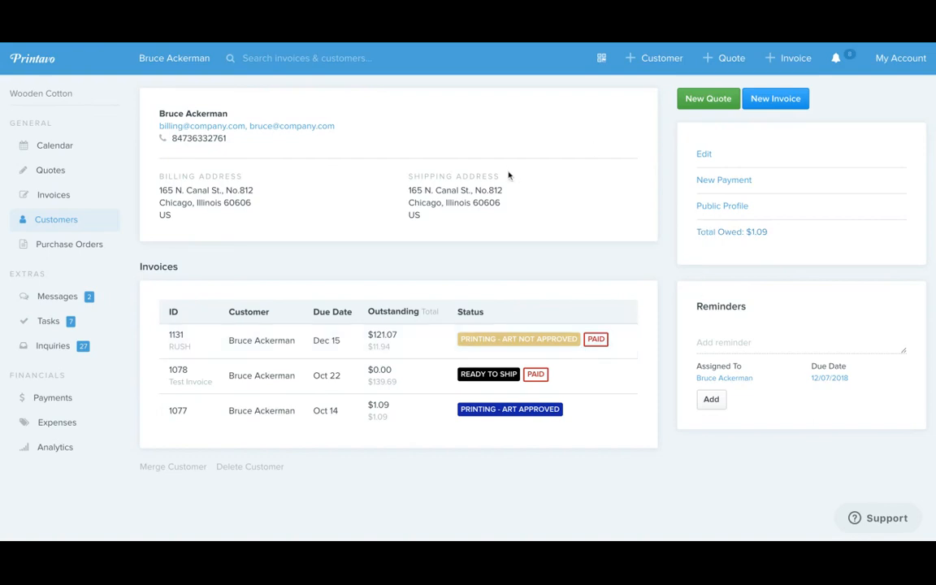
{"action": "mouse_move", "coordinate": [694, 206]}
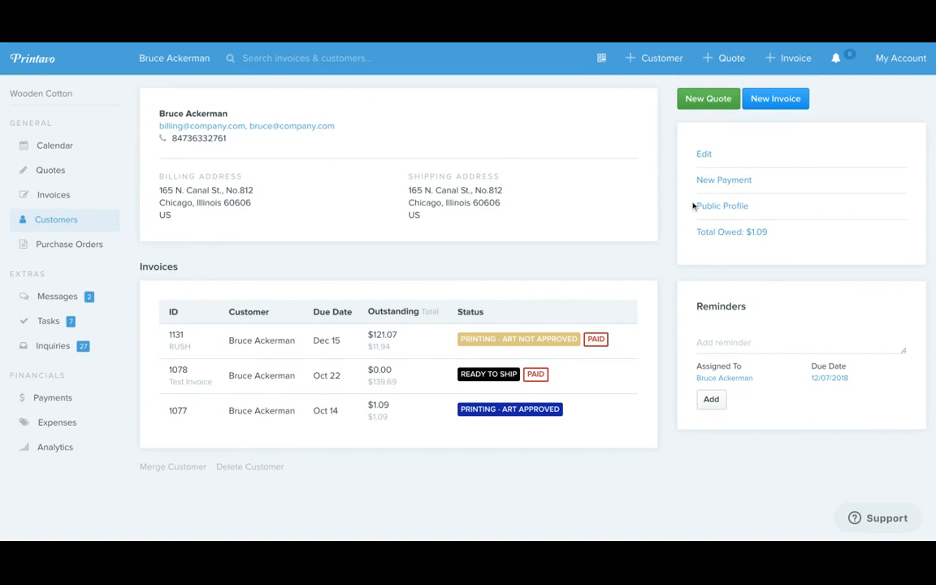
{"action": "mouse_move", "coordinate": [733, 206]}
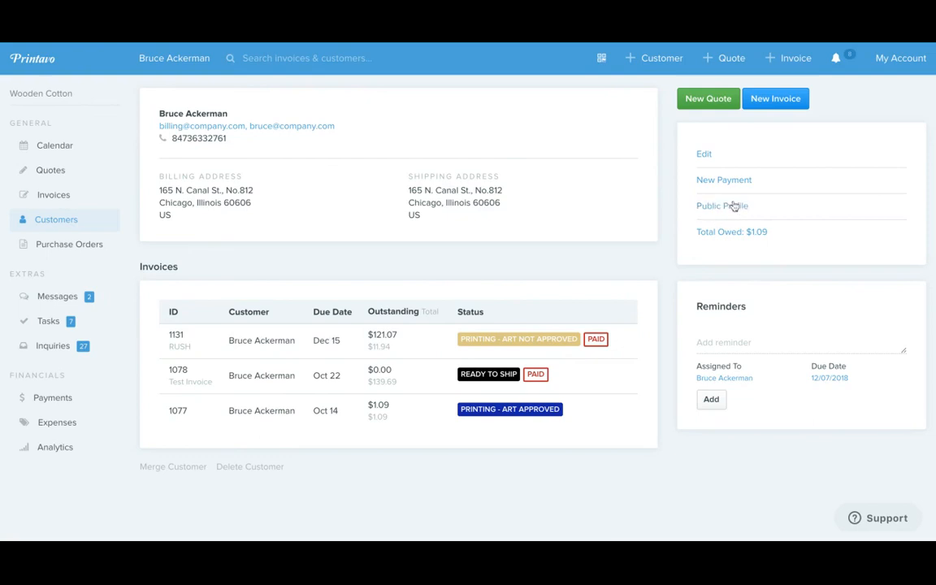
{"action": "mouse_move", "coordinate": [722, 206]}
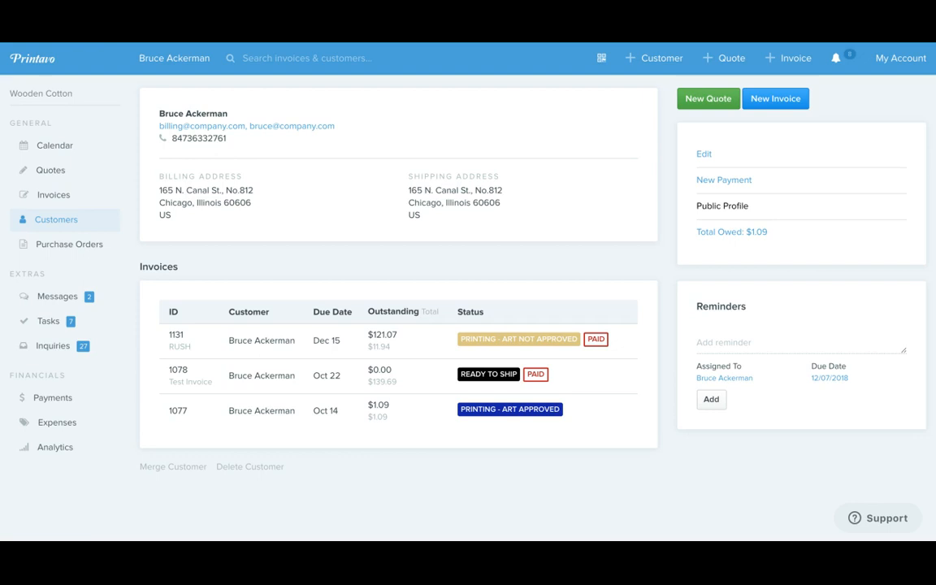
{"action": "mouse_move", "coordinate": [500, 122]}
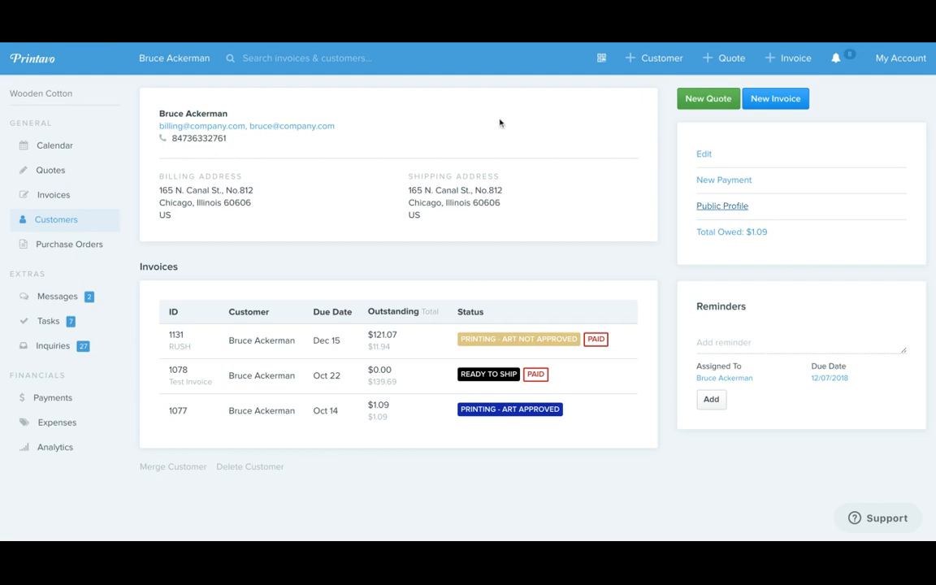
{"action": "mouse_move", "coordinate": [704, 158]}
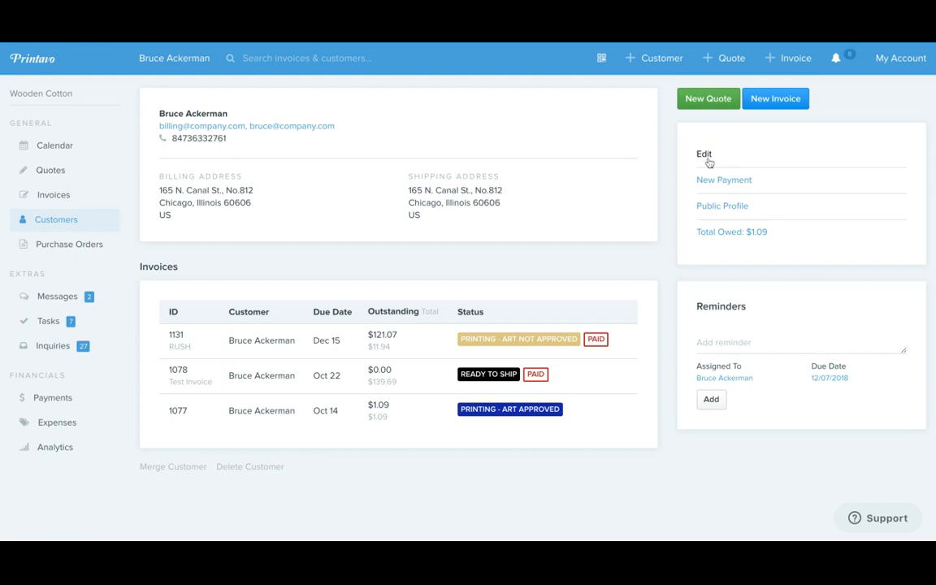
Open the customer's edit form and scroll to the checked 'Email customer their public profile info' option
{"action": "left_click", "coordinate": [704, 154]}
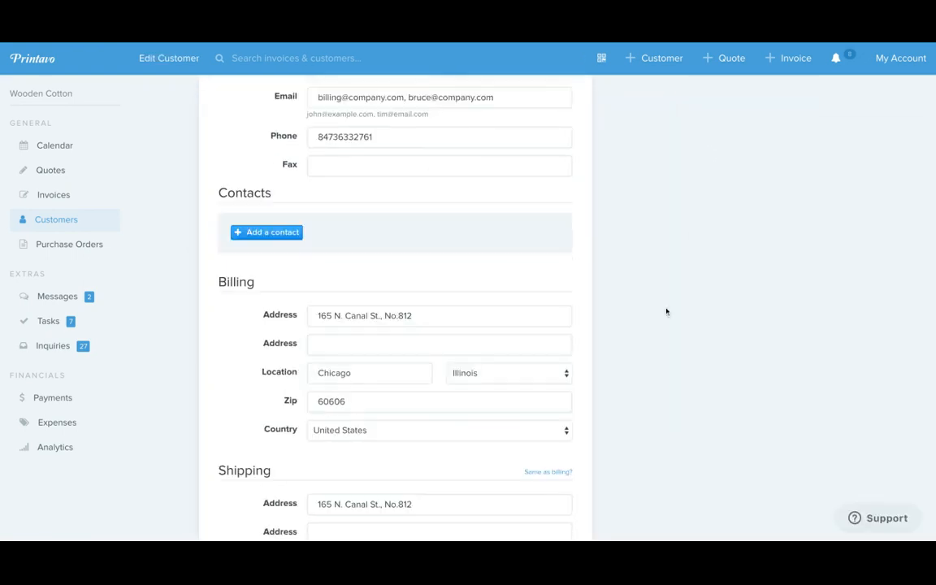
{"action": "scroll", "scroll_direction": "down", "scroll_amount": 3}
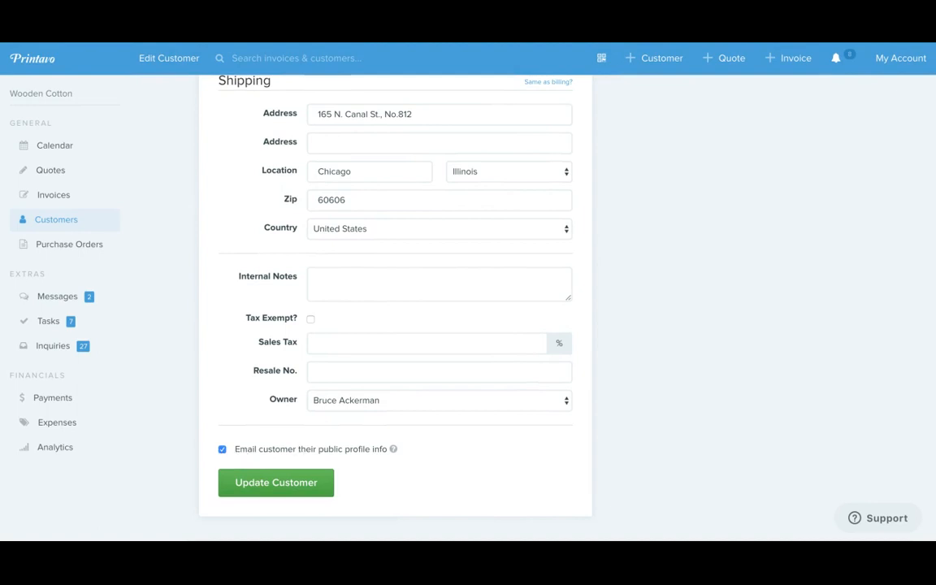
{"action": "mouse_move", "coordinate": [561, 373]}
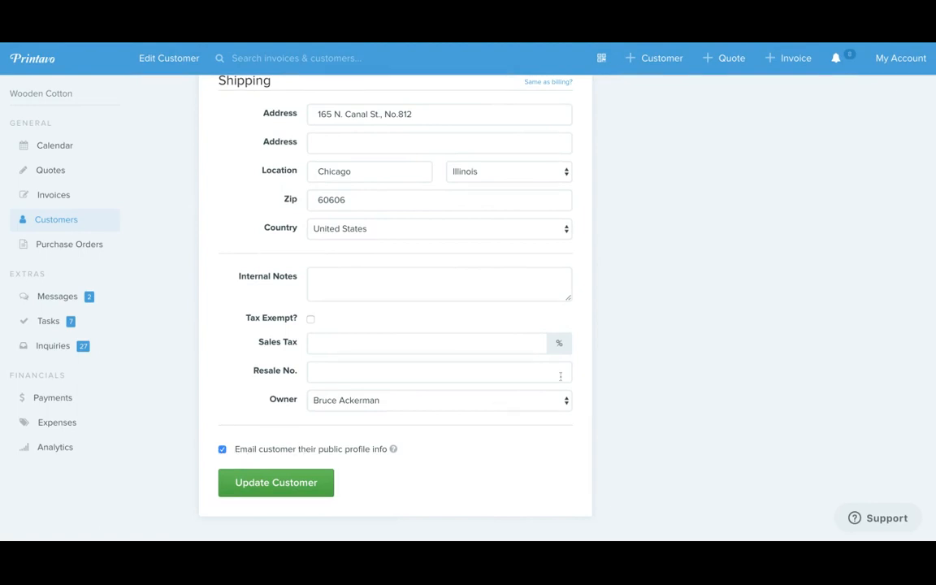